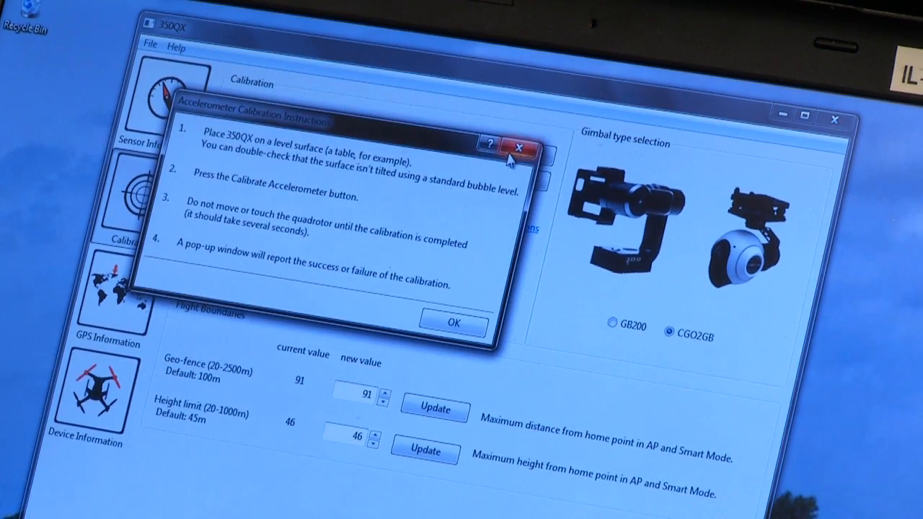
Step: Close the accelerometer calibration instructions and view the transmitter calibration instructions
left_click(518, 148)
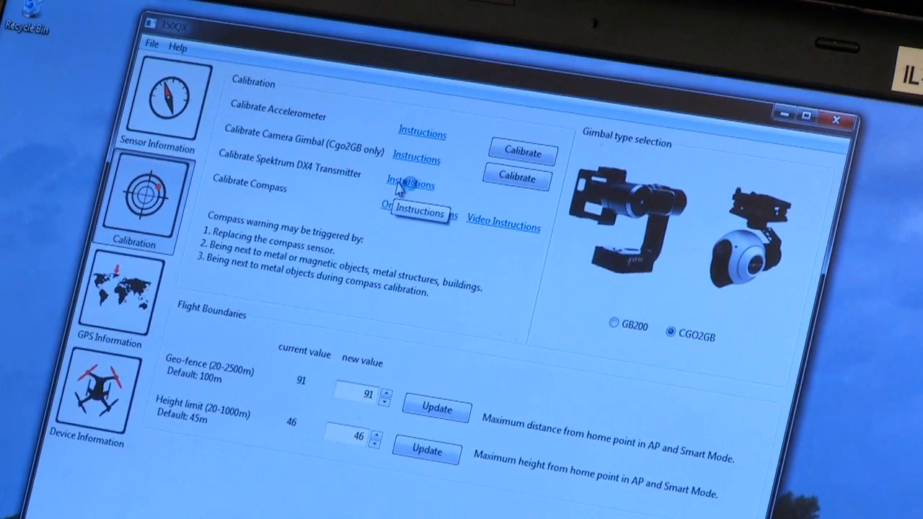
left_click(410, 180)
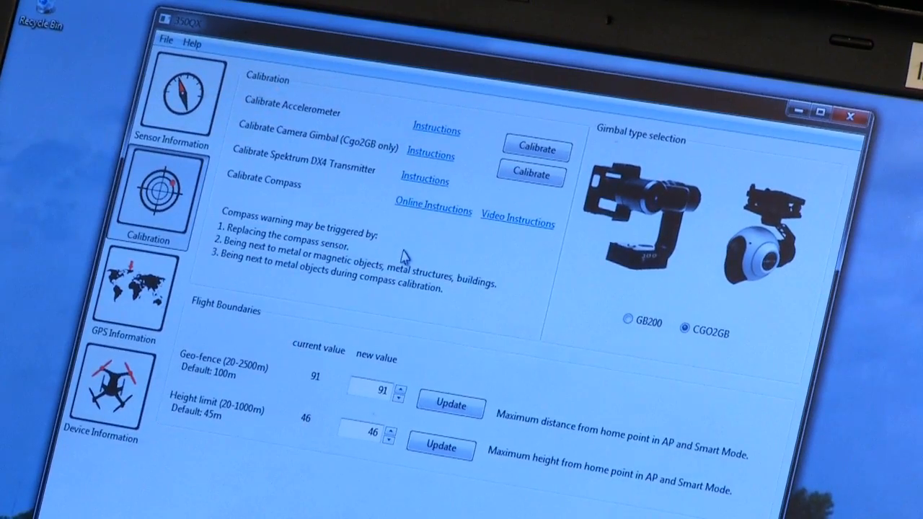
mouse_move(521, 229)
type("100")
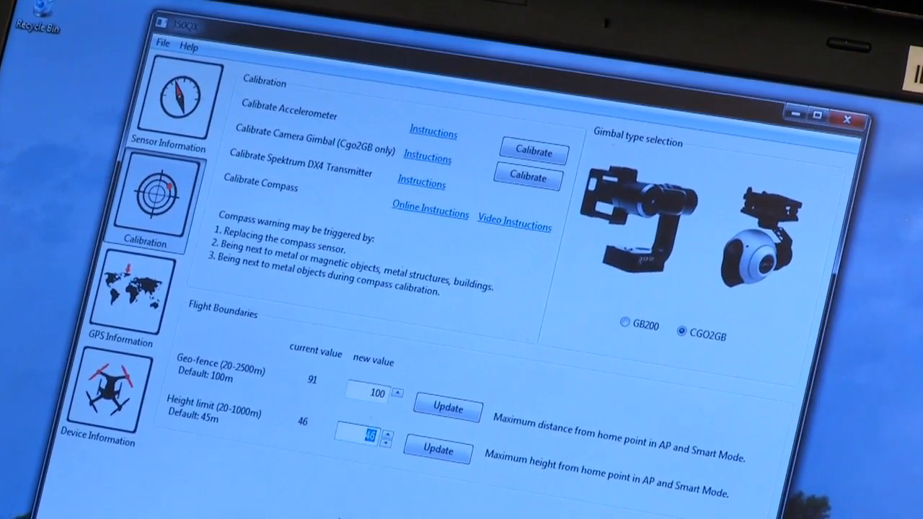
Step: Apply 100 m as both the geo-fence and height limit on the Calibration page
left_click(177, 97)
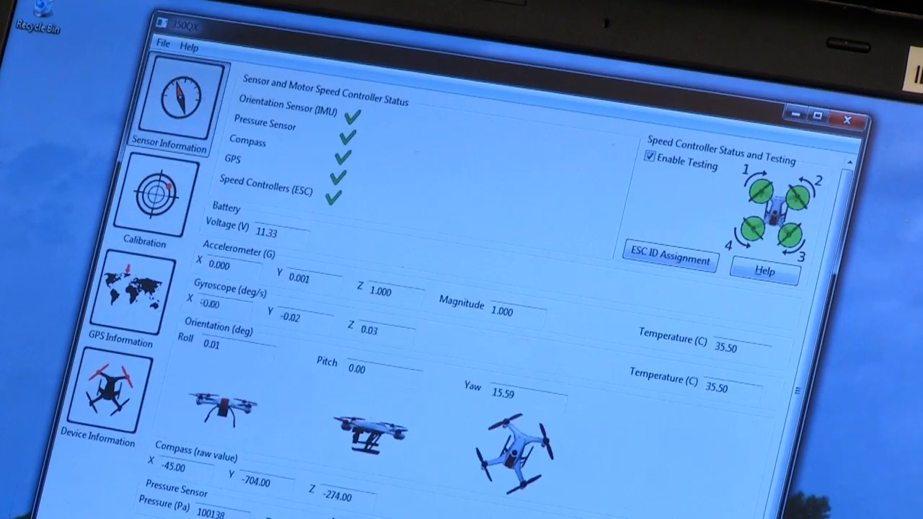
left_click(154, 201)
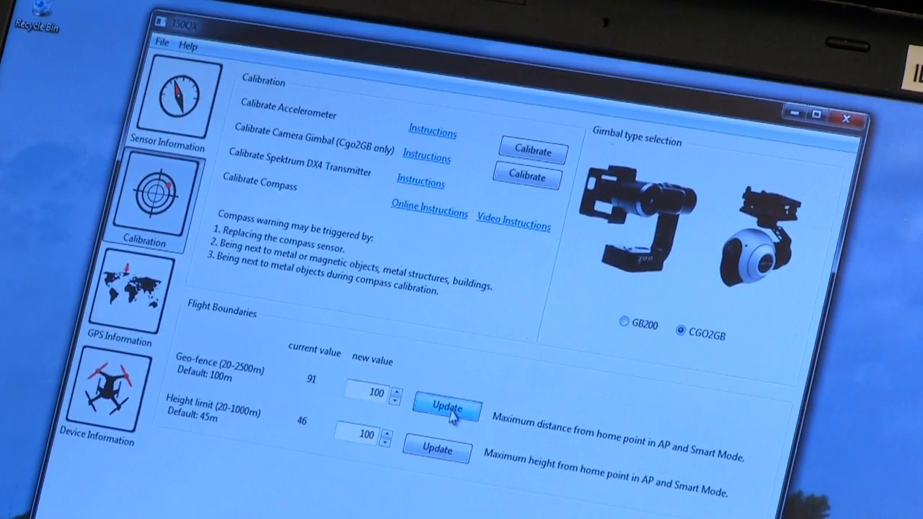
left_click(447, 407)
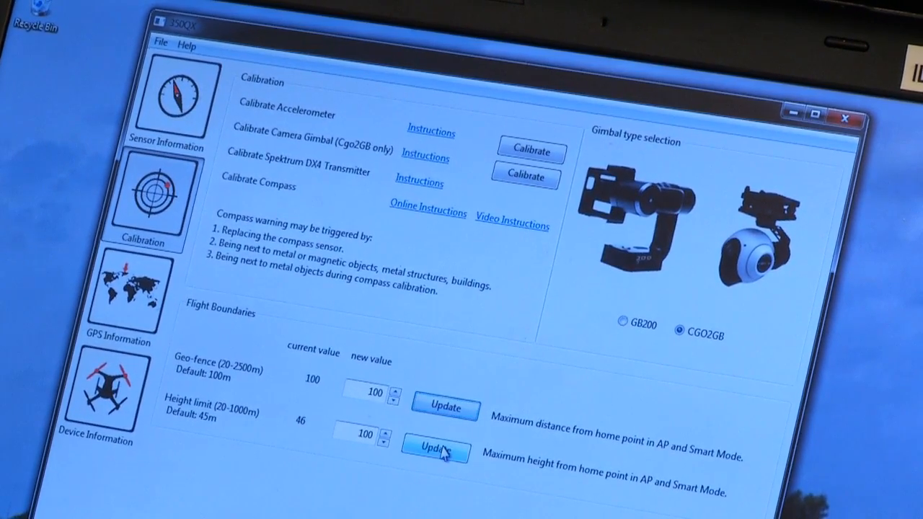
left_click(445, 450)
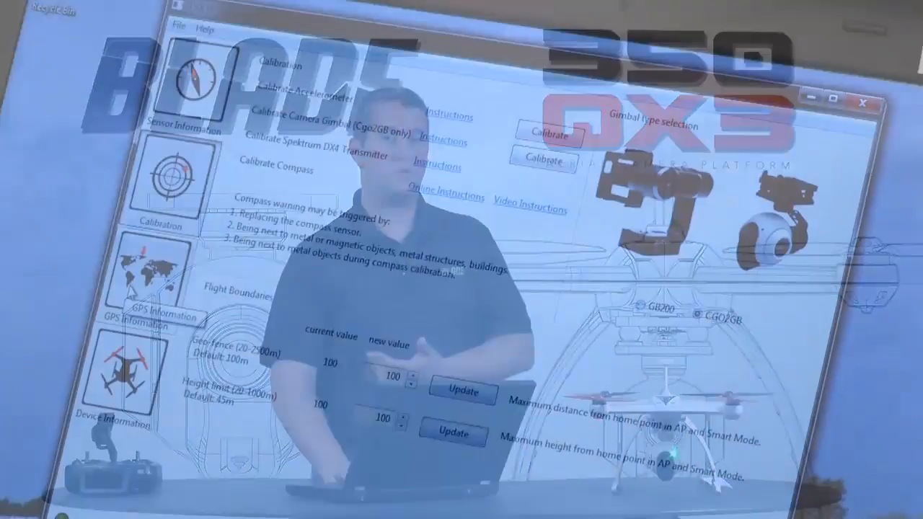
Step: Open the GPS Information page showing satellite lock, position and velocity readings
left_click(151, 281)
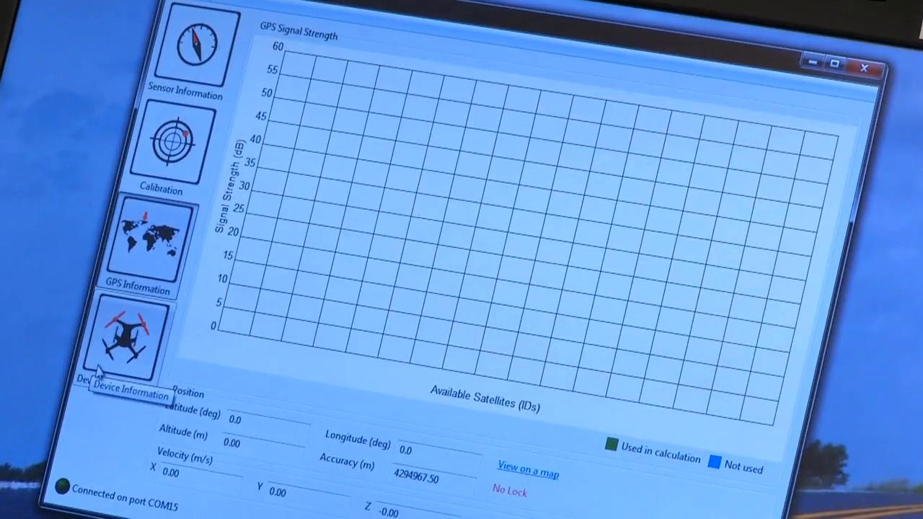
Step: Go to Device Information, showing firmware 3.00, and launch the Firmware Update dialog
left_click(129, 343)
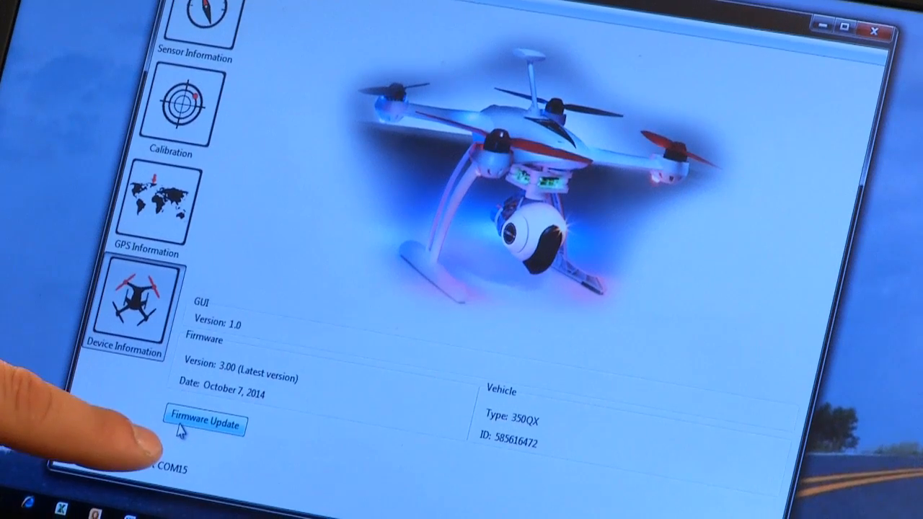
left_click(205, 425)
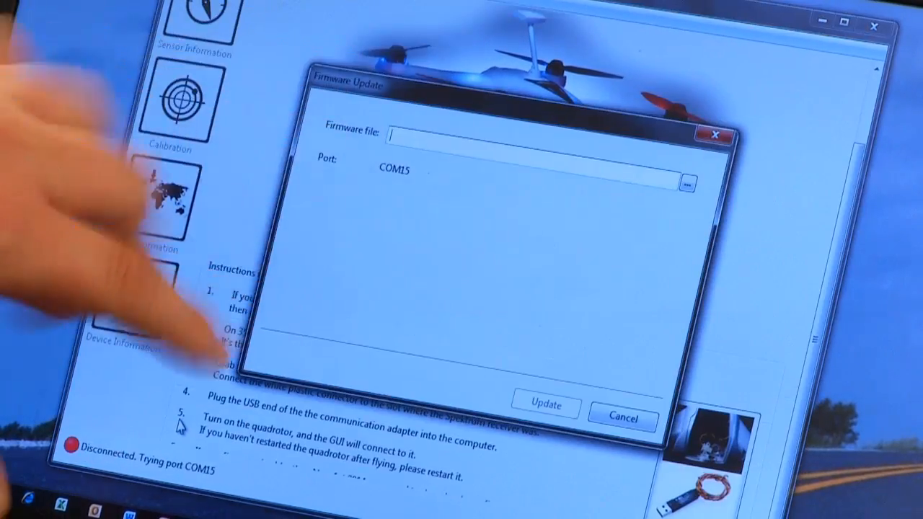